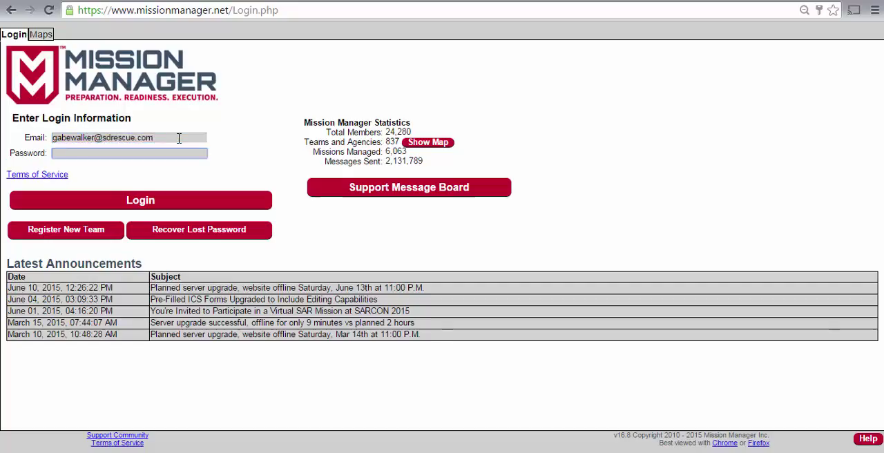
# - Try logging in with the entered email and password, which gets rejected as invalid
pyautogui.write('password')
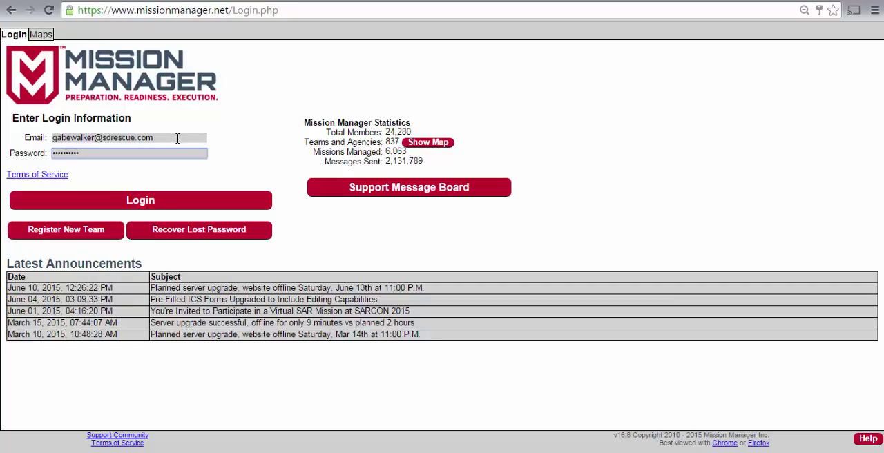
pyautogui.click(140, 201)
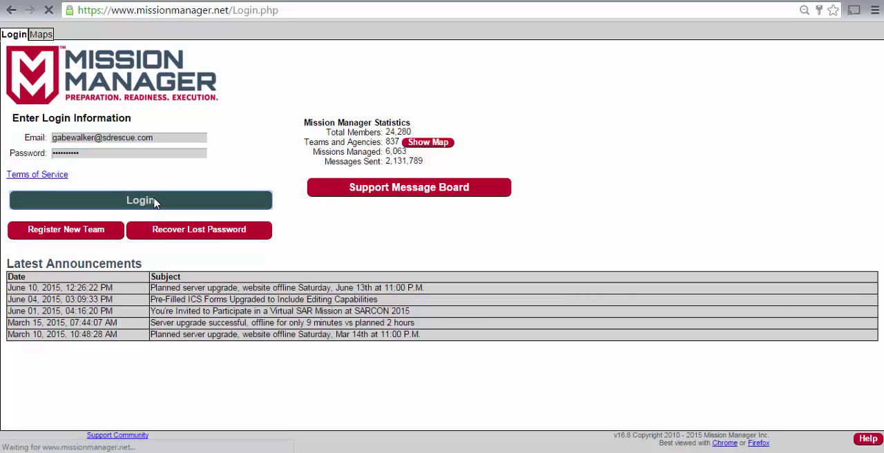
pyautogui.click(140, 200)
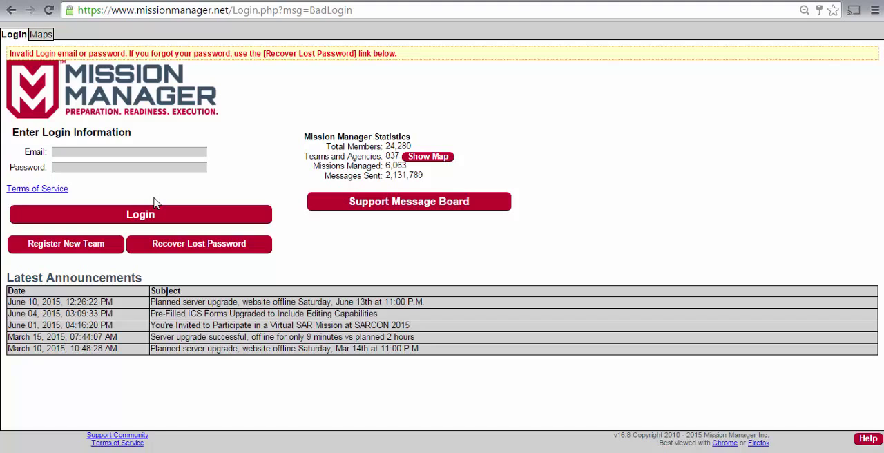
pyautogui.moveTo(164, 201)
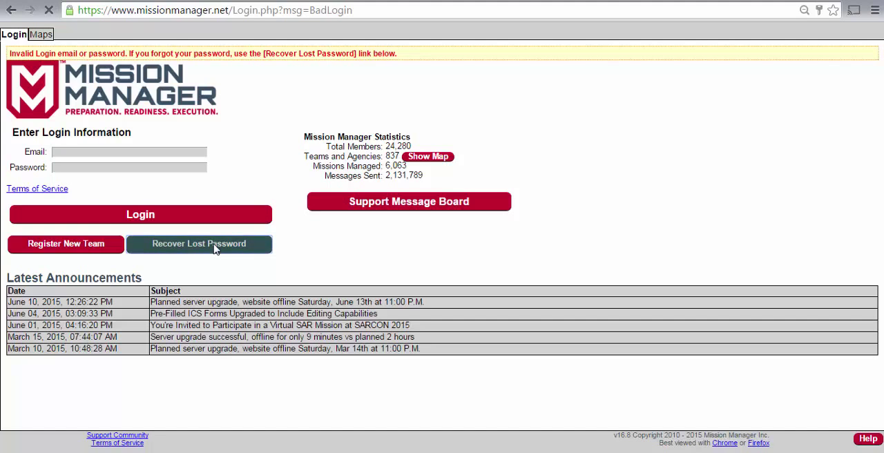
pyautogui.click(199, 244)
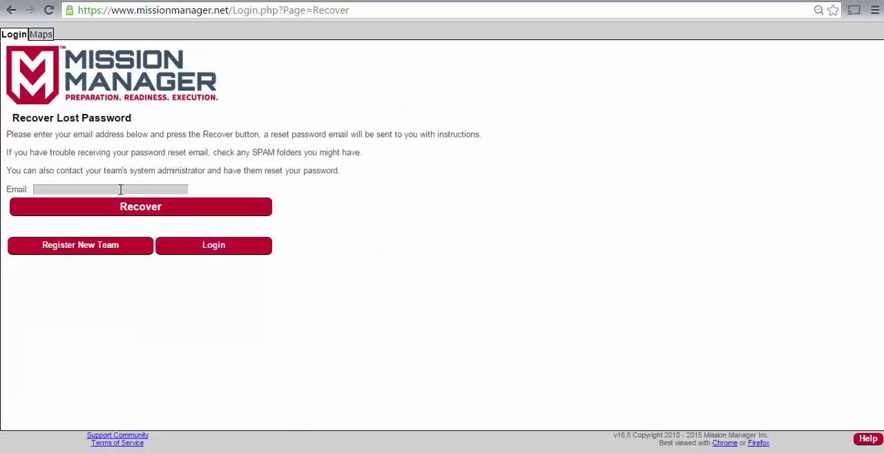
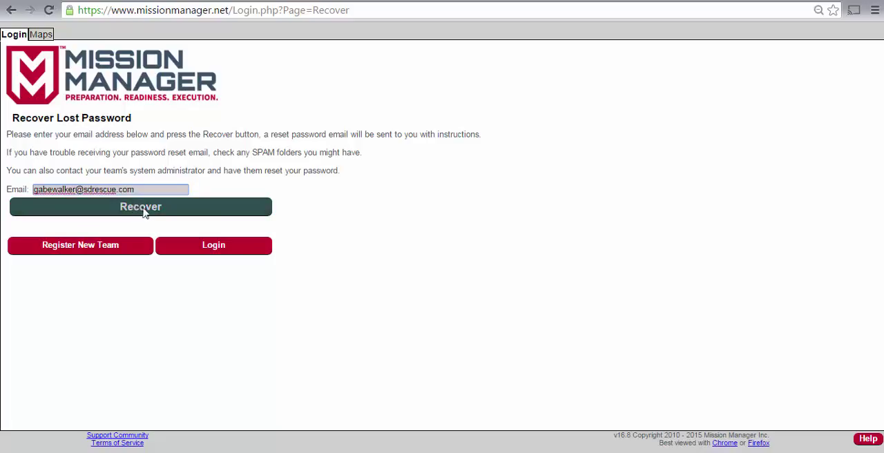
pyautogui.click(140, 207)
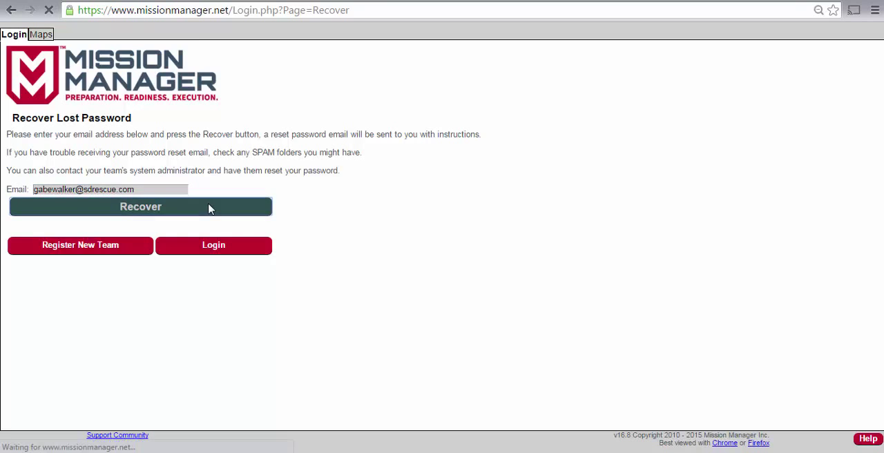
pyautogui.click(140, 207)
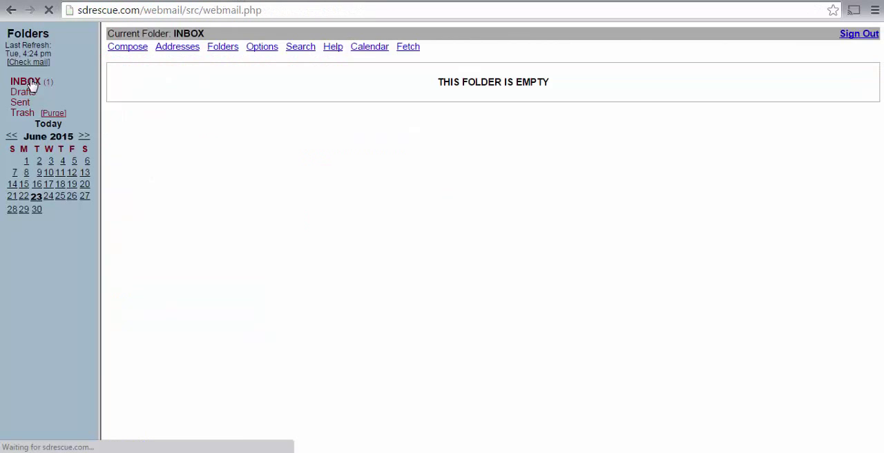
# - Open the 'Mission Manager - Reset Password Link' email in the inbox and follow its reset URL
pyautogui.click(24, 82)
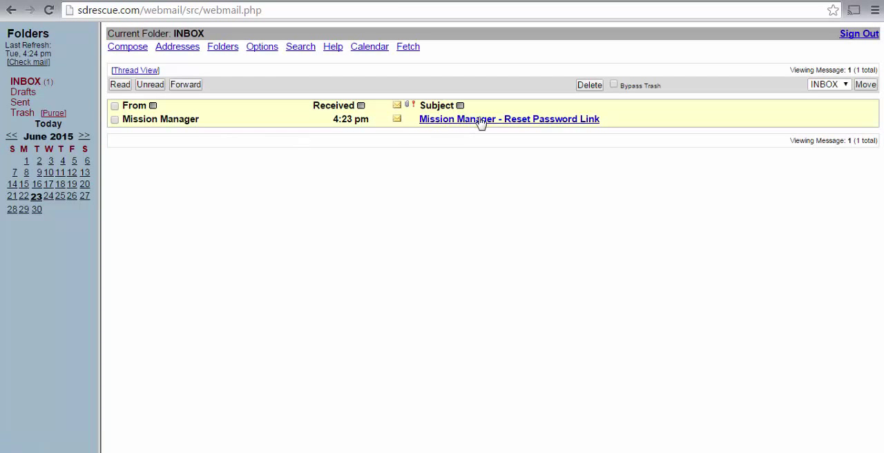
pyautogui.click(509, 118)
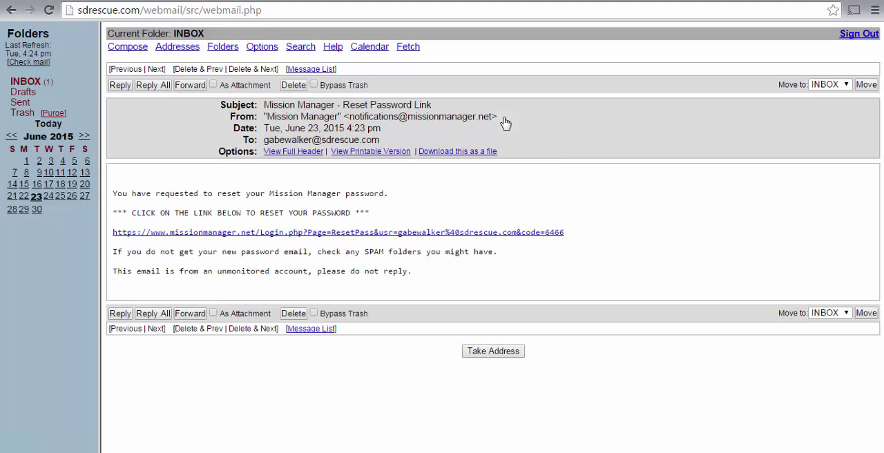
pyautogui.moveTo(621, 181)
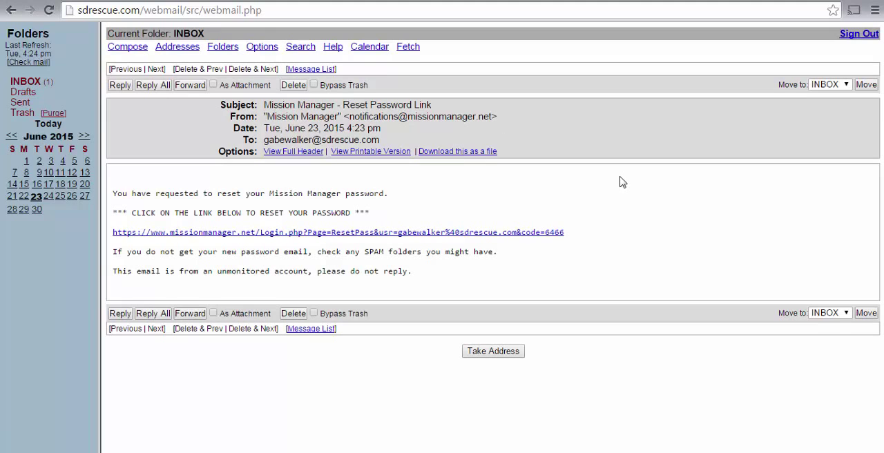
pyautogui.moveTo(428, 226)
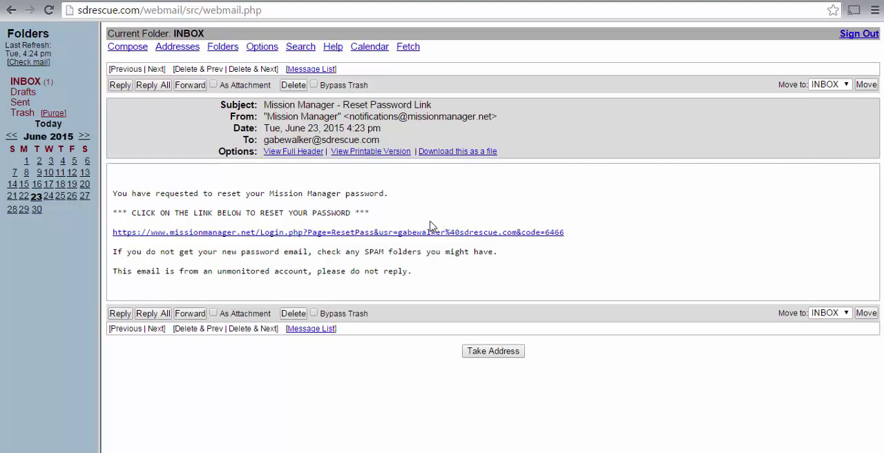
pyautogui.click(338, 232)
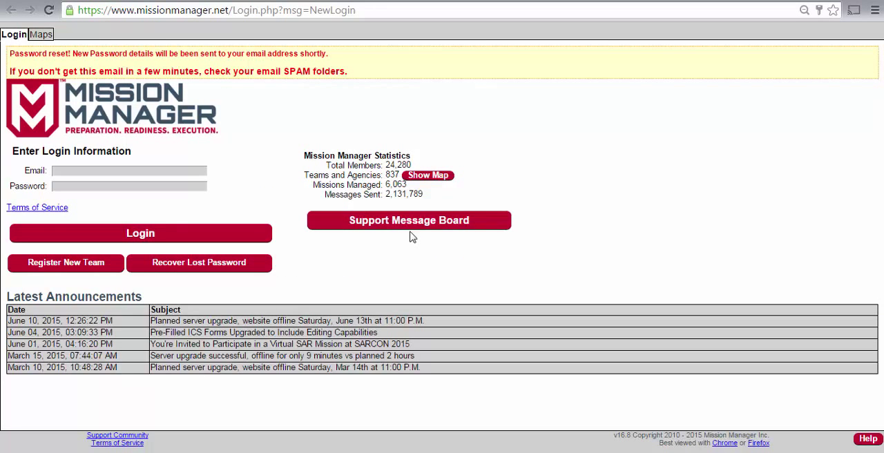
pyautogui.moveTo(228, 4)
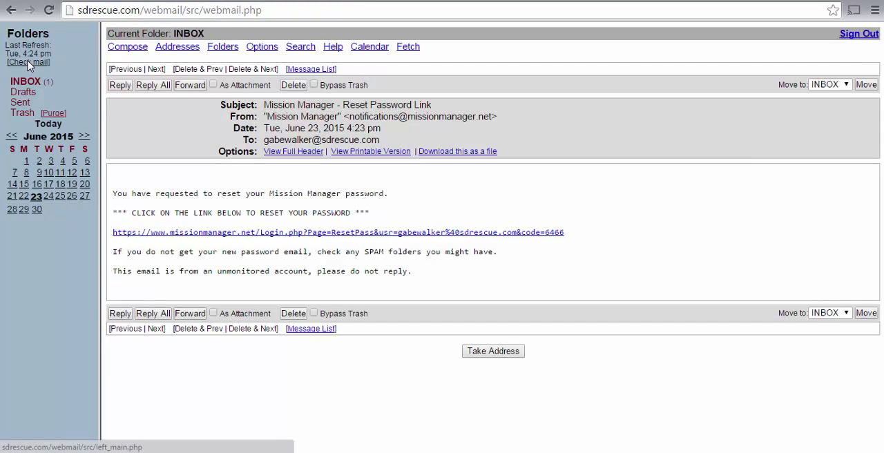
# - Fetch mail and select the temporary password in the 'New Password Details' email
pyautogui.click(310, 68)
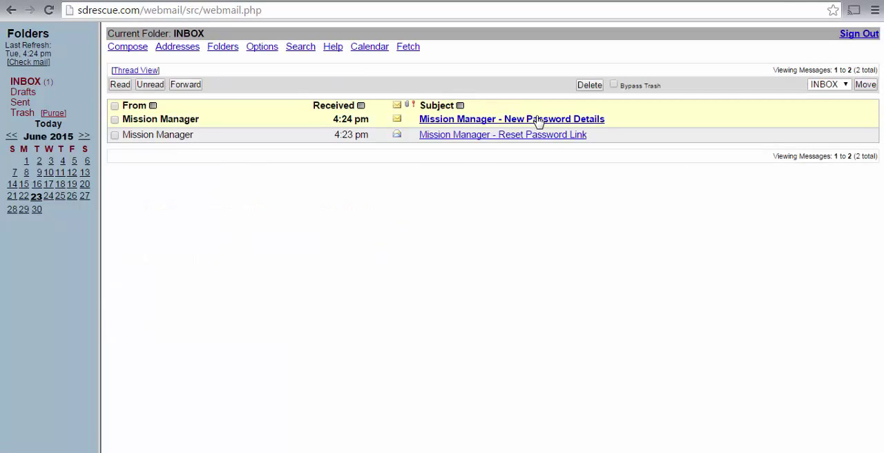
pyautogui.click(511, 118)
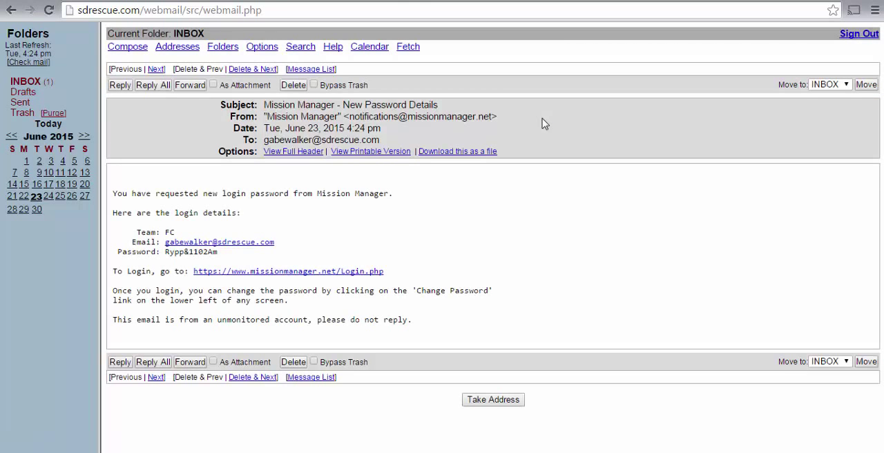
pyautogui.moveTo(290, 223)
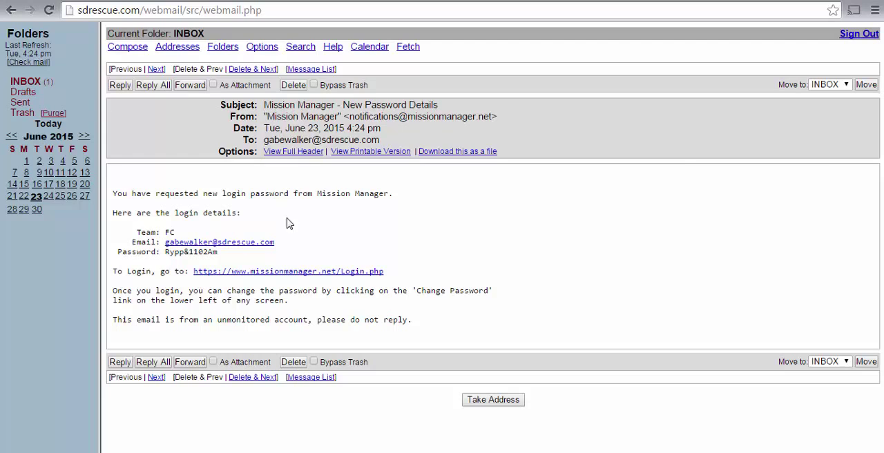
pyautogui.moveTo(165, 242); pyautogui.dragTo(217, 251)
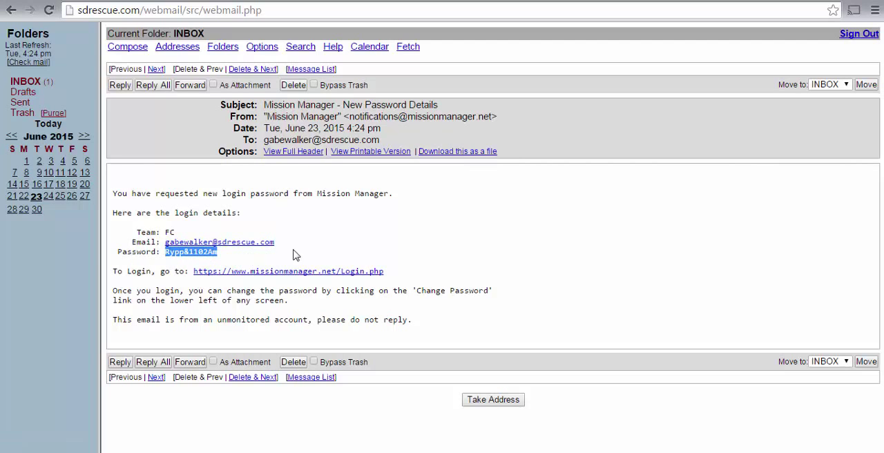
pyautogui.moveTo(329, 247)
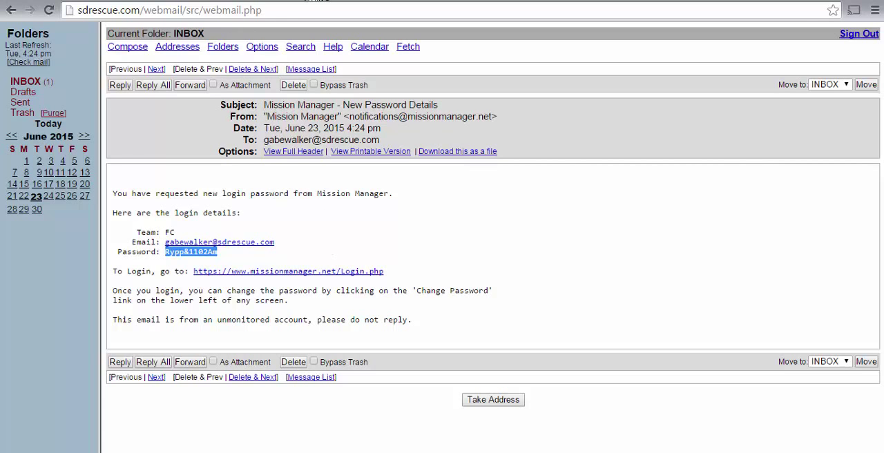
pyautogui.click(288, 271)
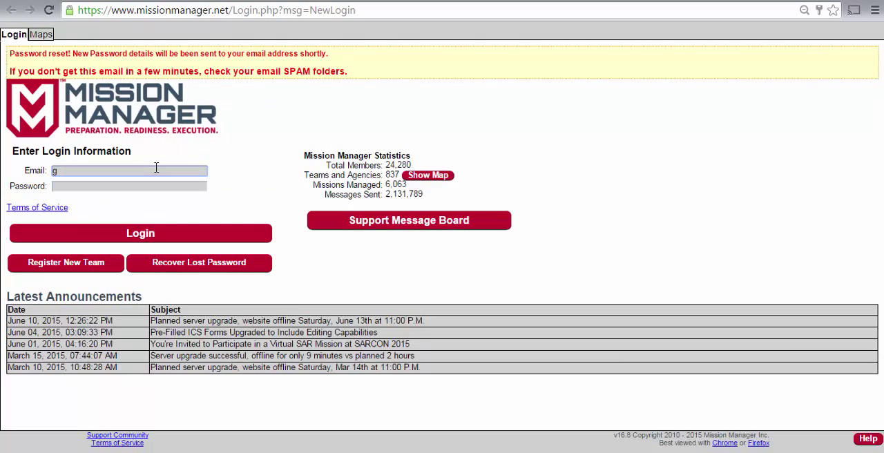
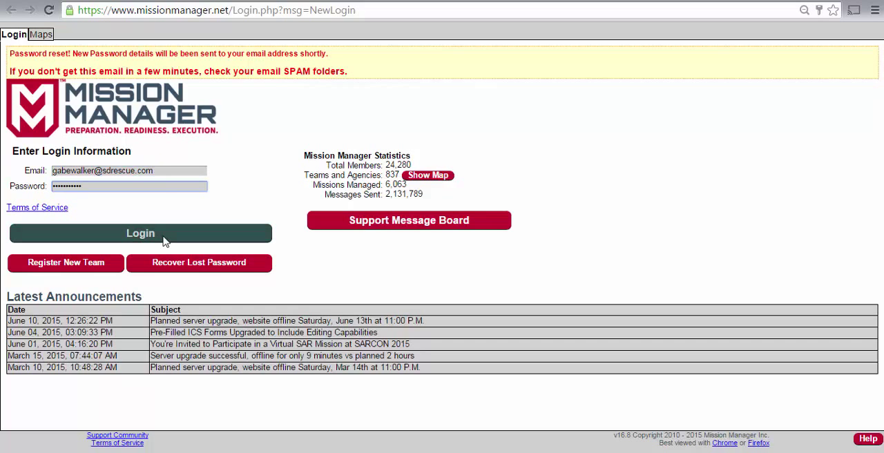
pyautogui.click(140, 233)
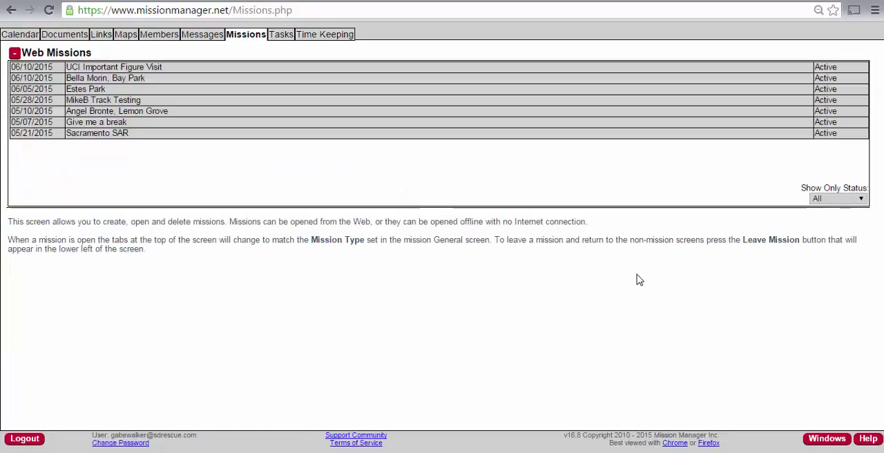
pyautogui.moveTo(636, 280)
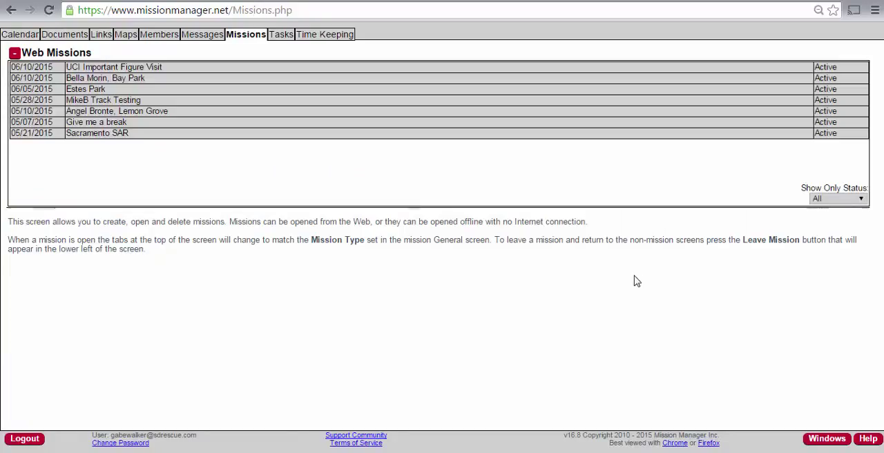
pyautogui.moveTo(311, 378)
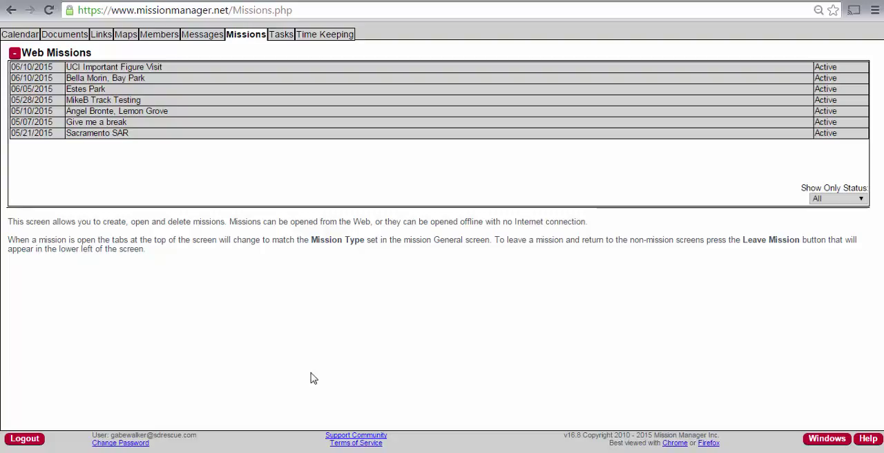
# - Fill Old, New and Retype New Password fields and submit the change
pyautogui.click(120, 442)
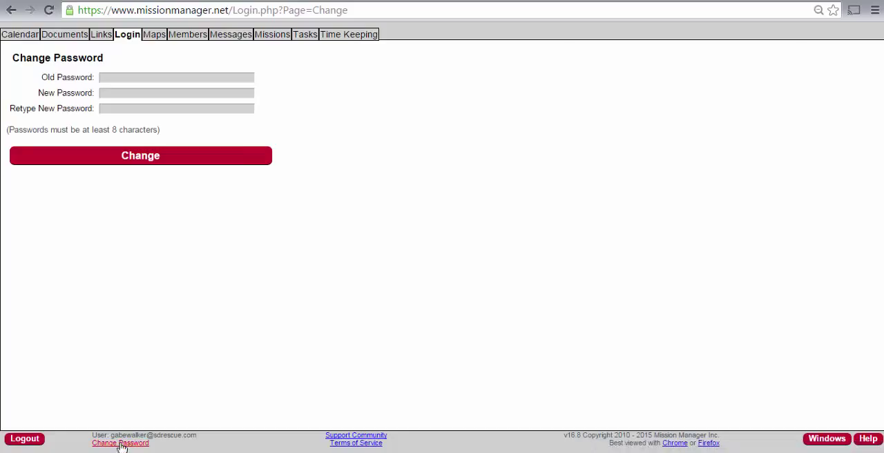
pyautogui.click(176, 76)
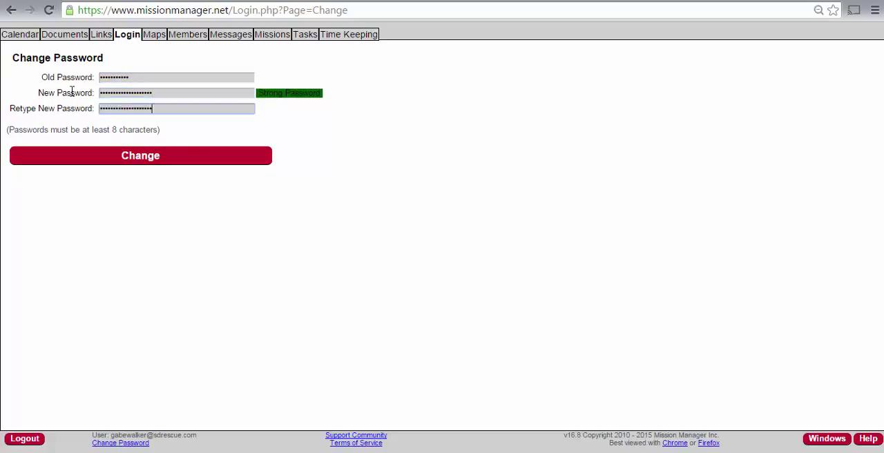
pyautogui.click(140, 155)
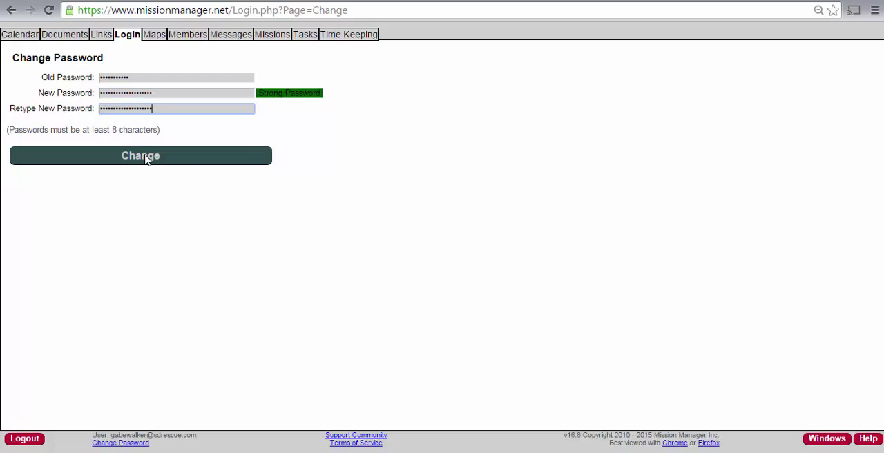
pyautogui.click(140, 155)
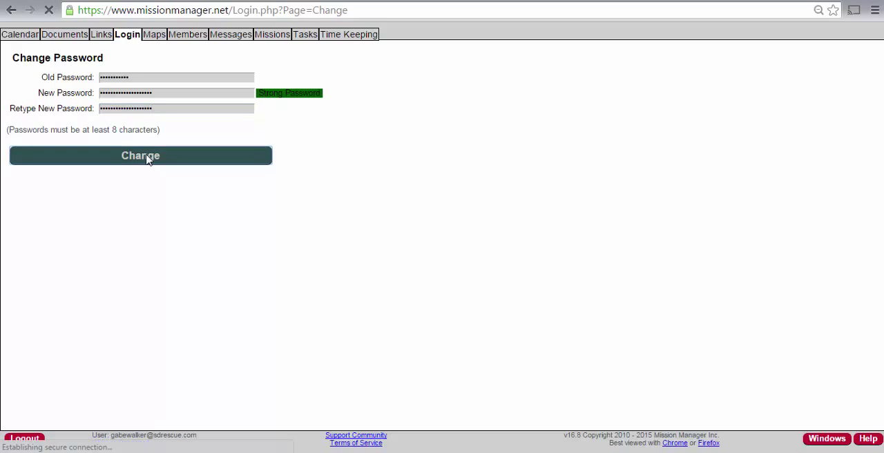
pyautogui.click(140, 156)
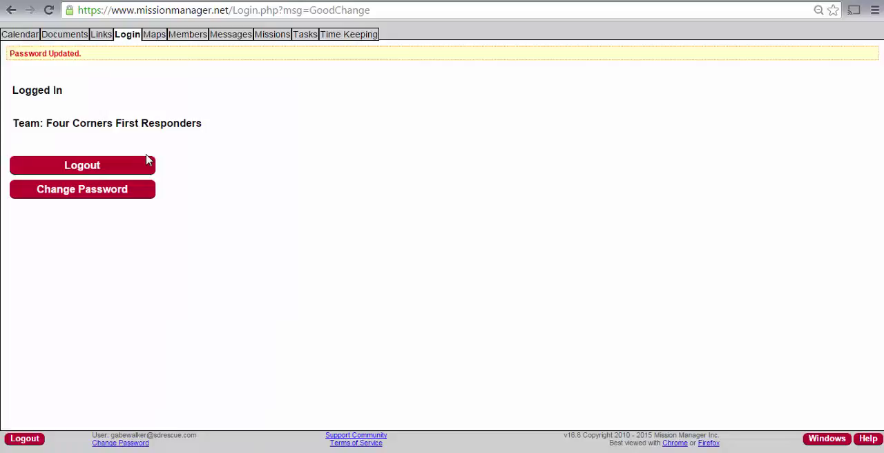